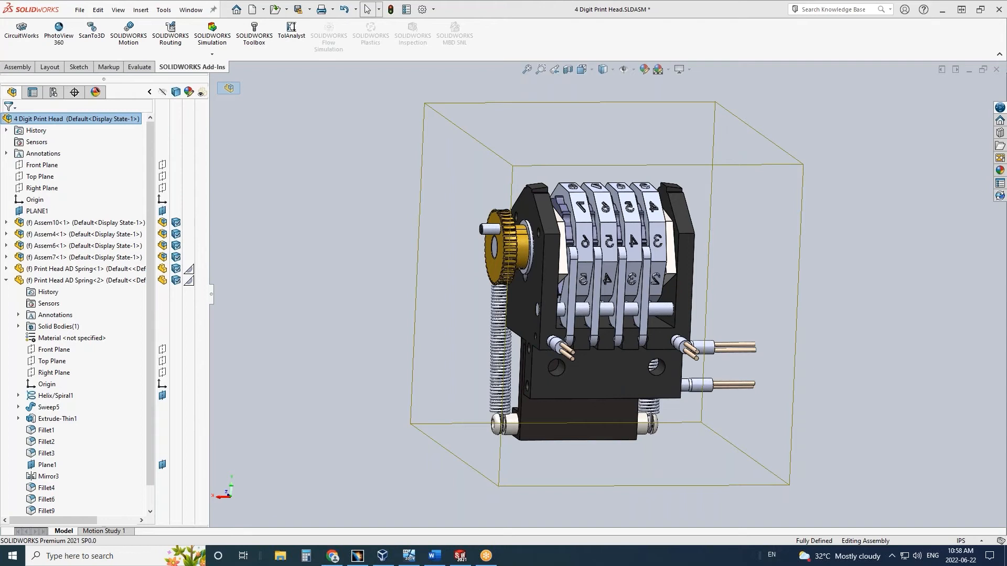
mouse_move(986, 192)
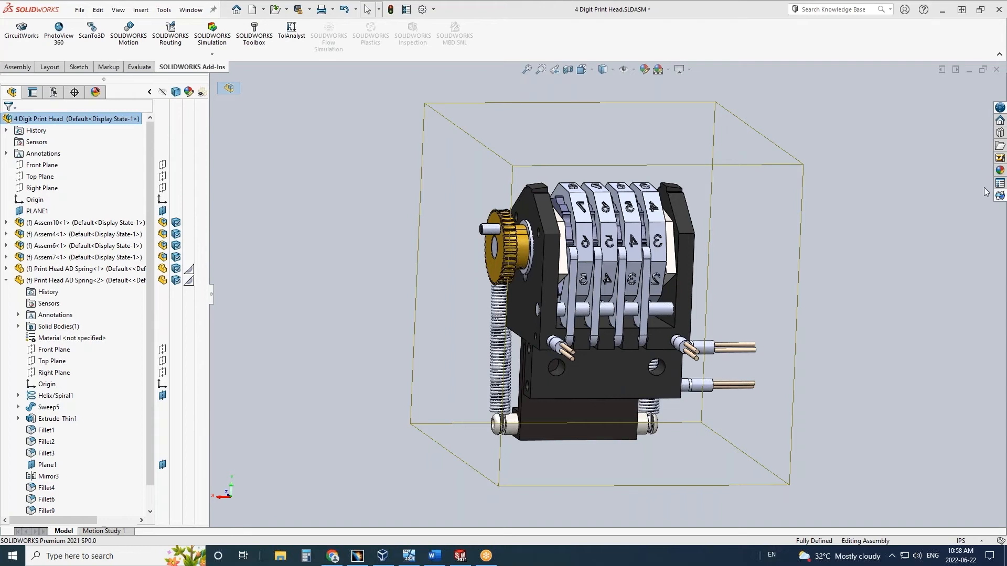
mouse_move(544, 126)
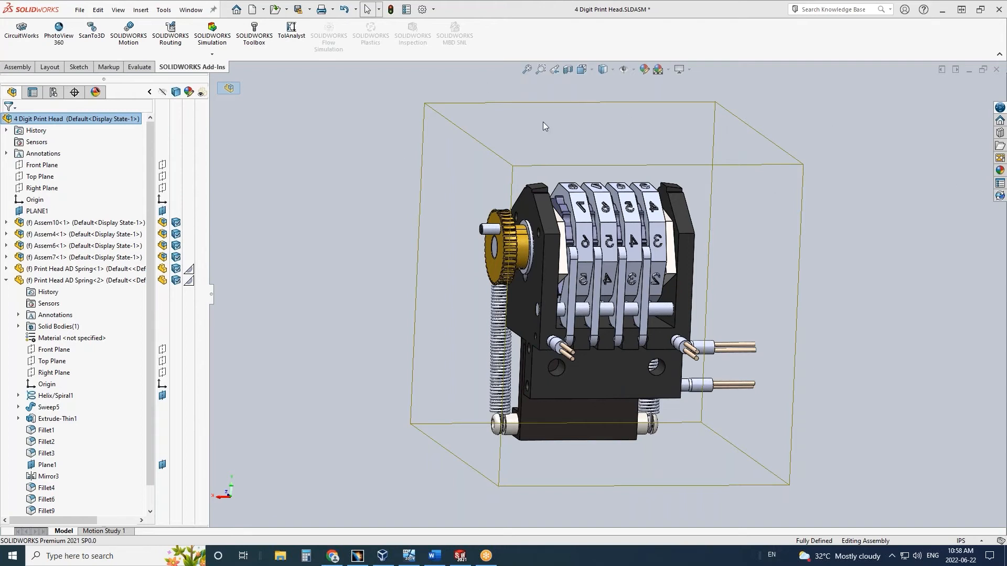
mouse_move(480, 136)
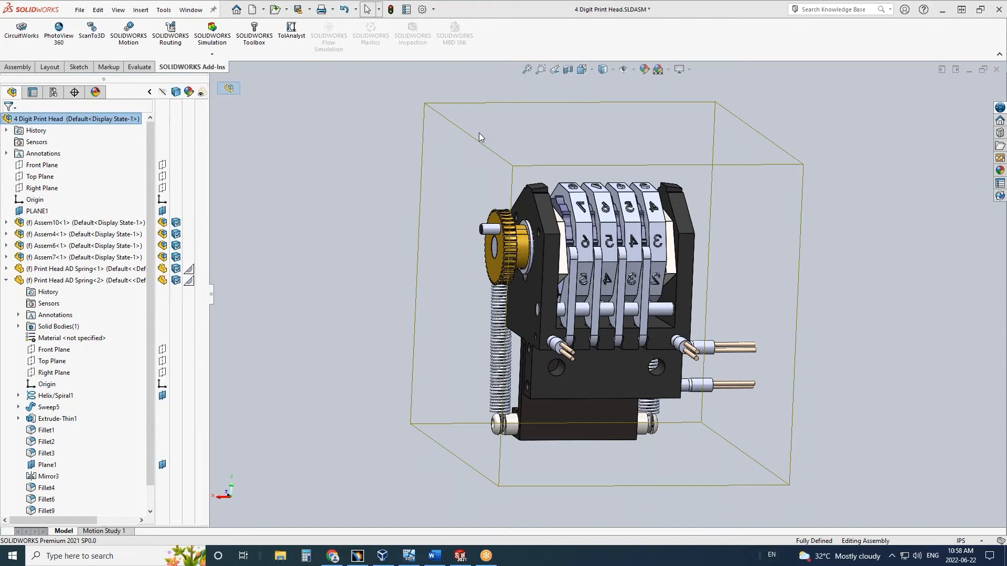
mouse_move(437, 148)
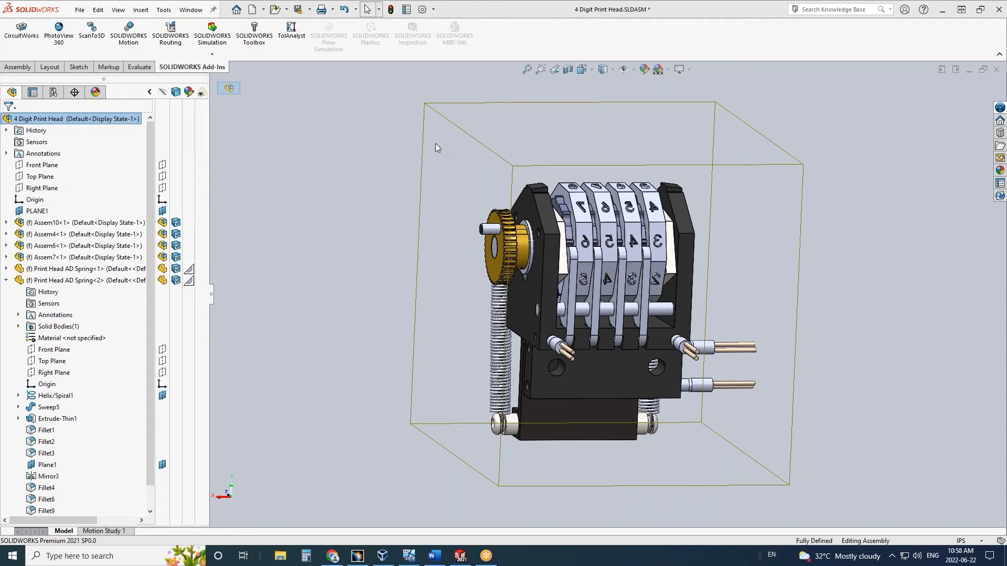
mouse_move(337, 151)
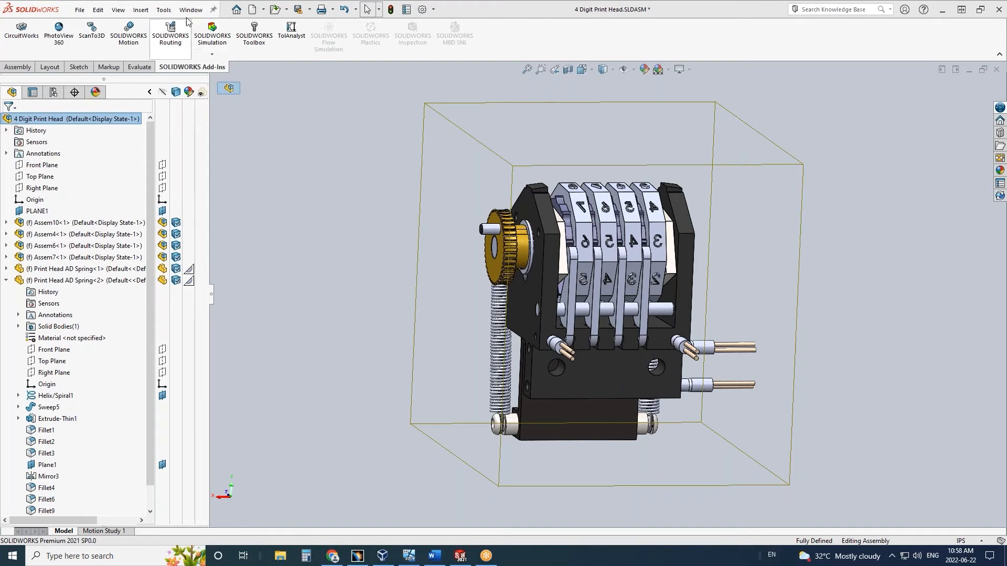
Step: Launch the CADLink production BOM for the assembly from the Tools menu
left_click(163, 9)
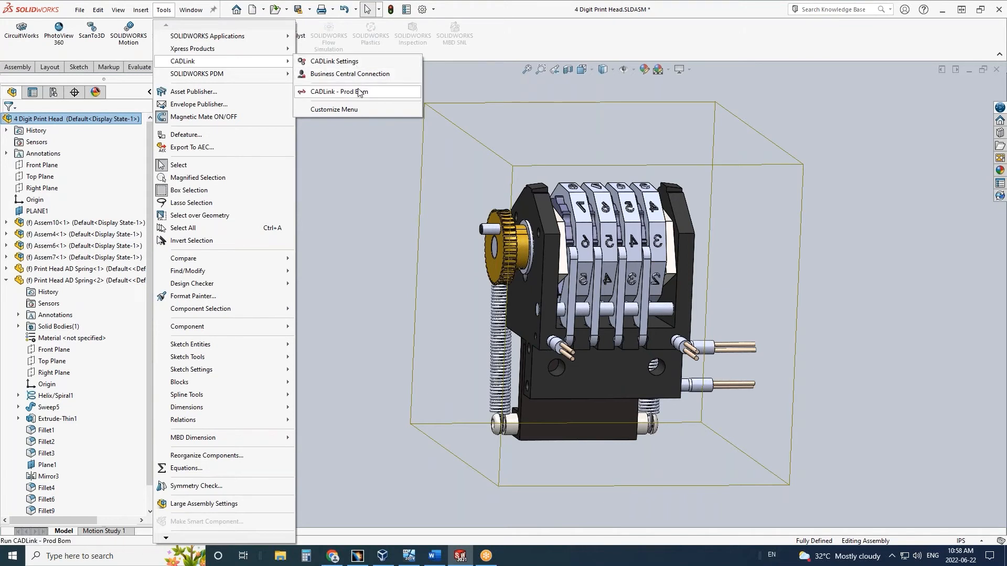
left_click(340, 91)
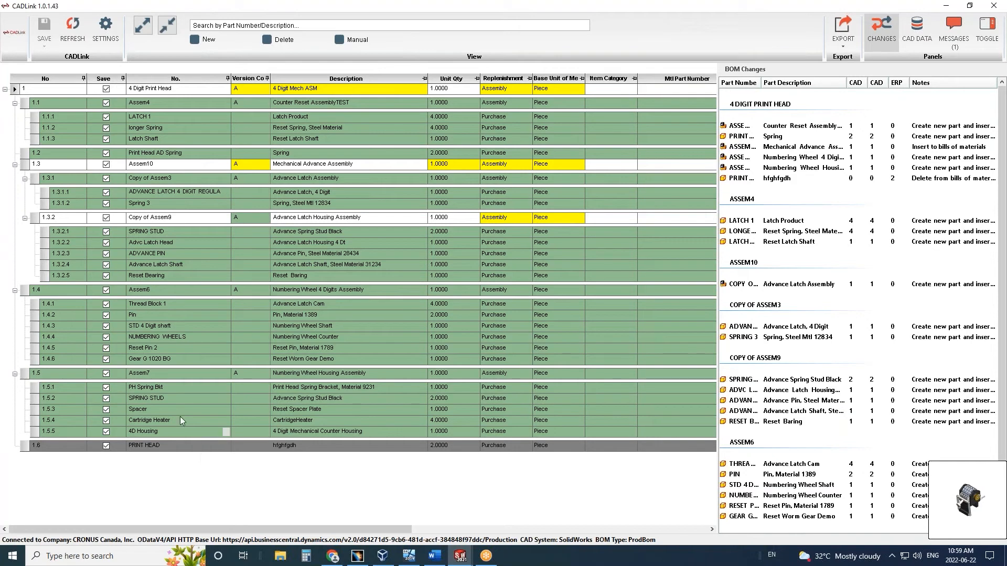
mouse_move(74, 213)
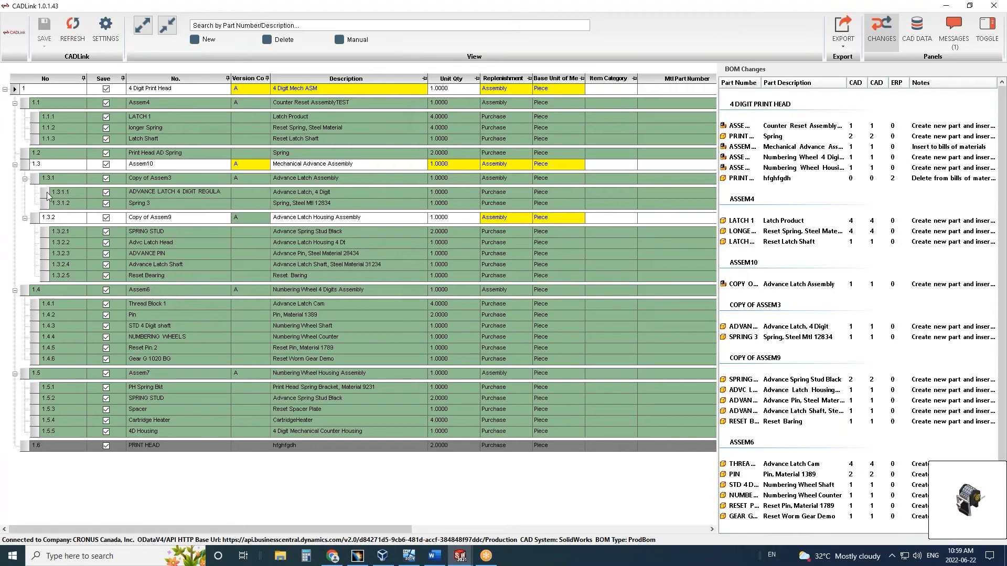
mouse_move(50, 157)
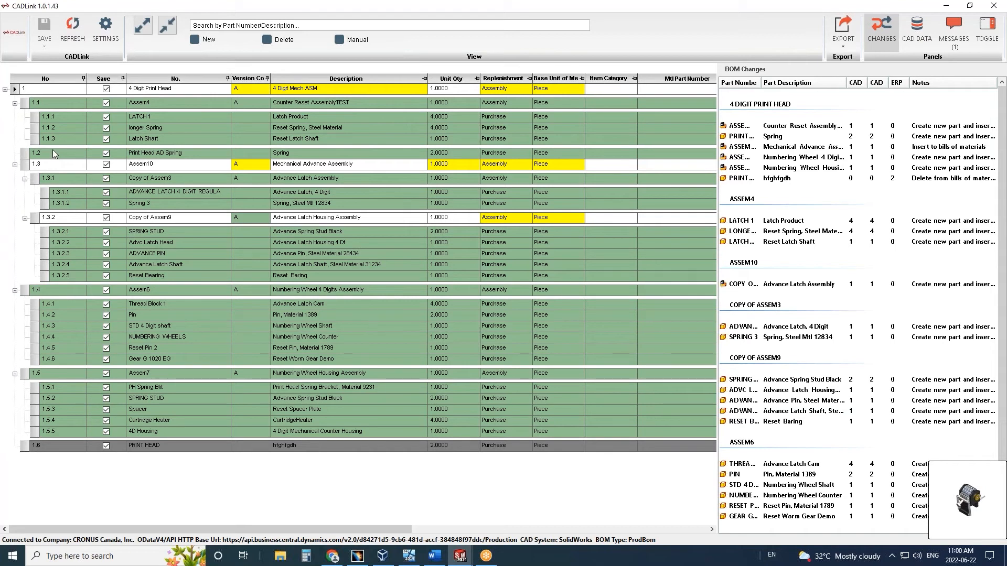
mouse_move(385, 93)
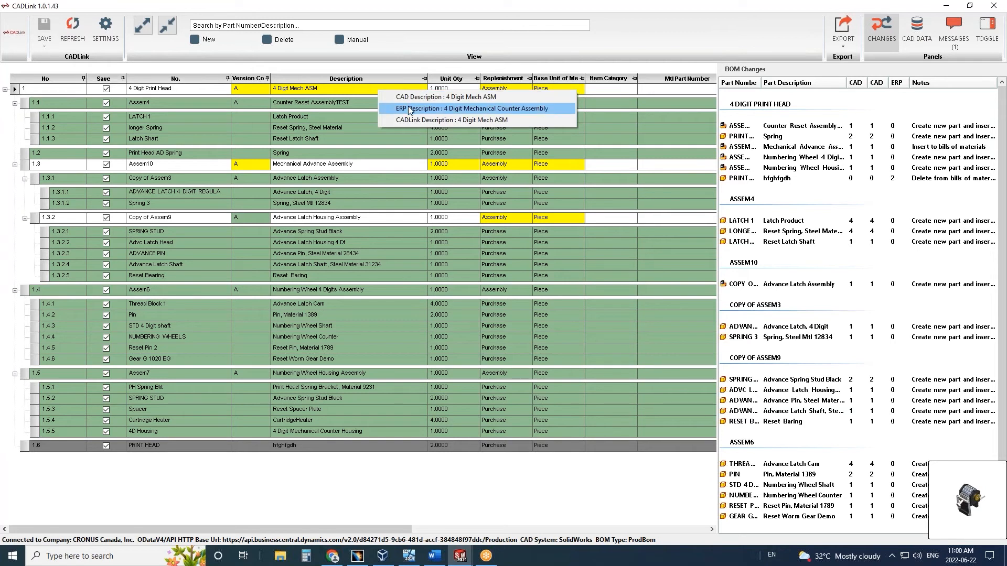
Step: Choose the ERP Description, then edit the top-level description to '4 Digit Mechanical demo'
left_click(470, 108)
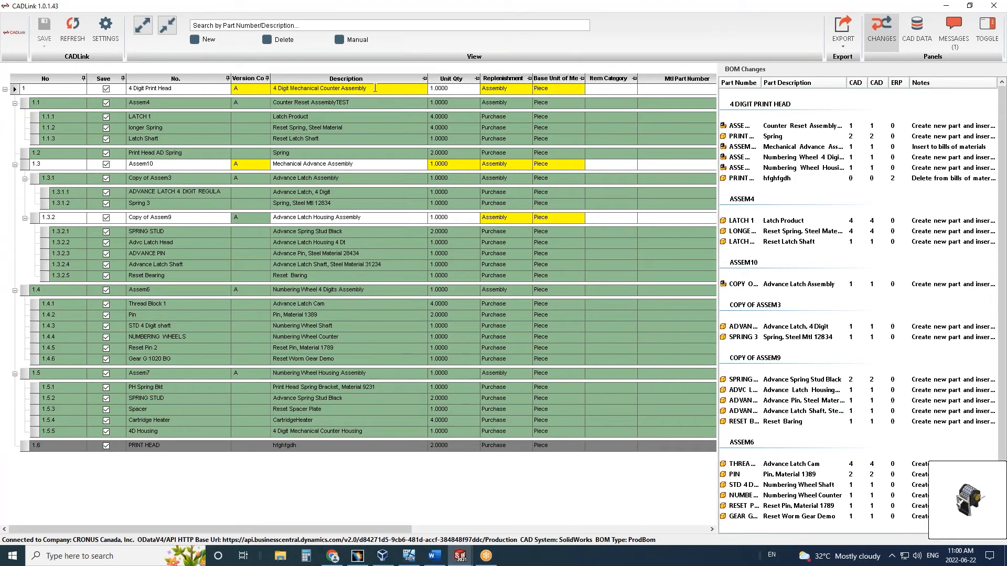
double_click(343, 88)
type("demo")
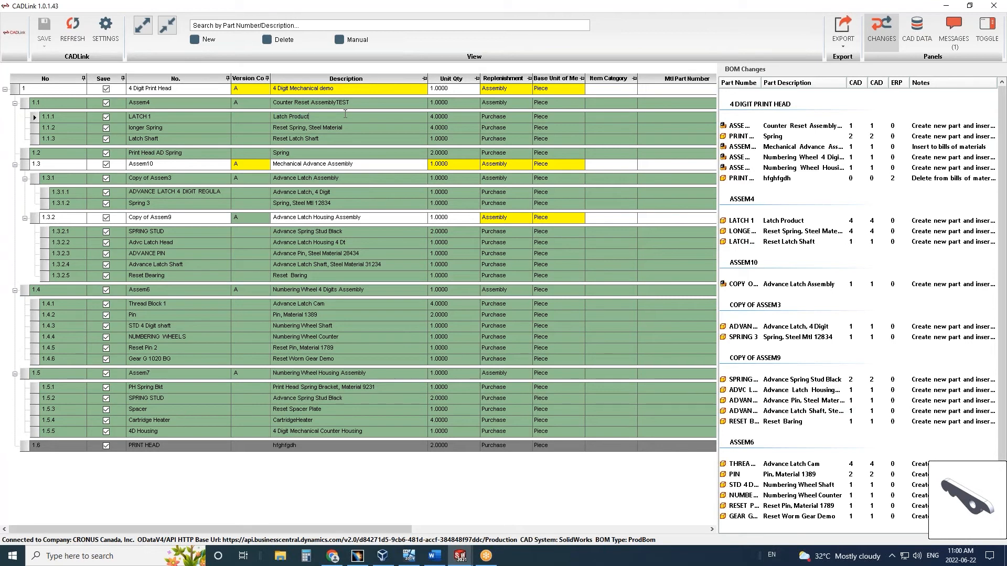
mouse_move(949, 252)
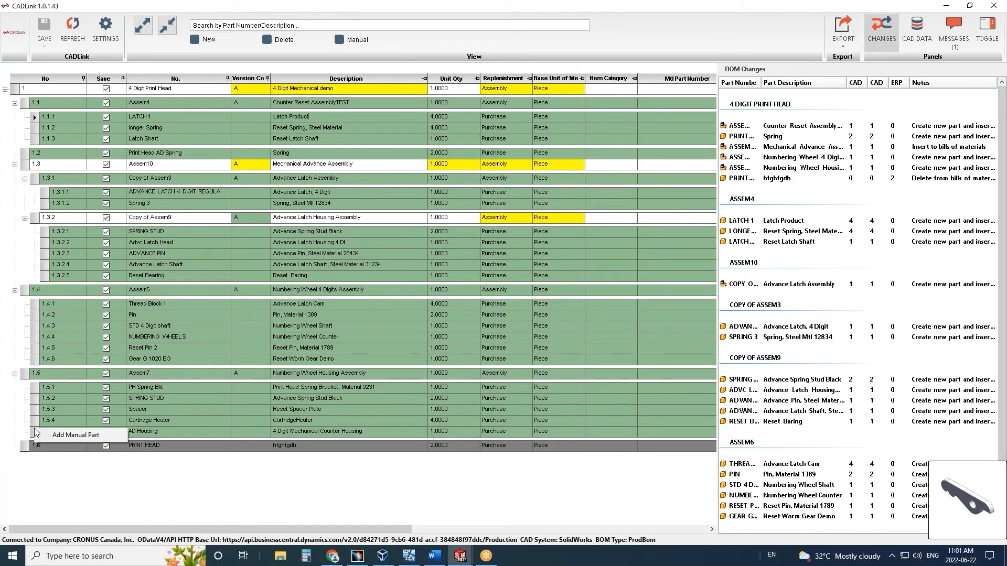
mouse_move(132, 482)
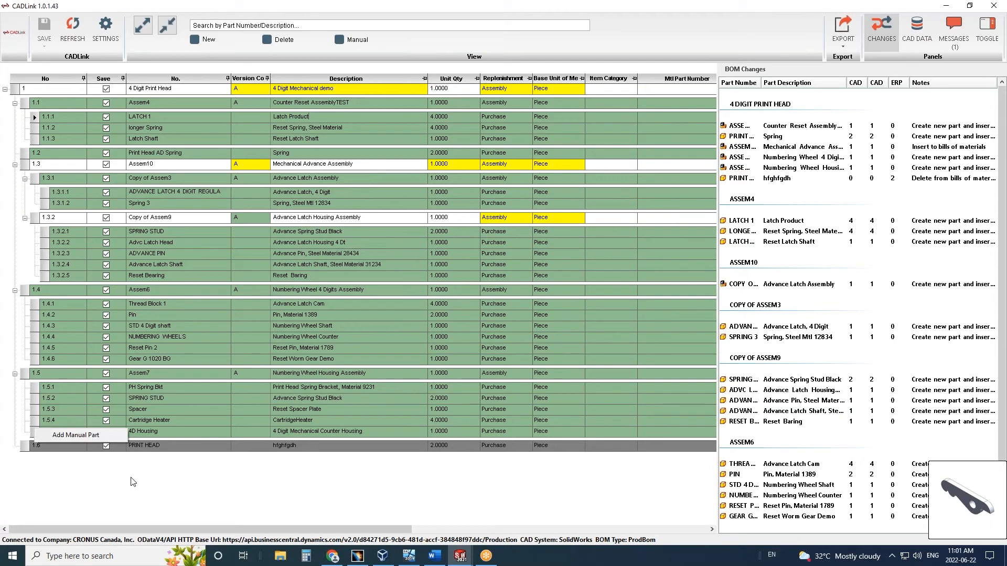
mouse_move(463, 487)
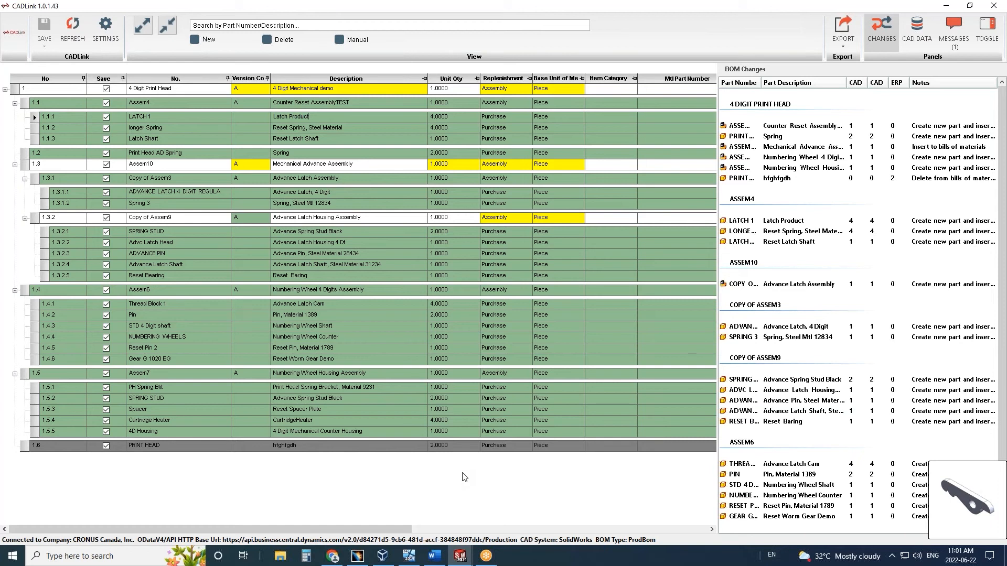
mouse_move(456, 480)
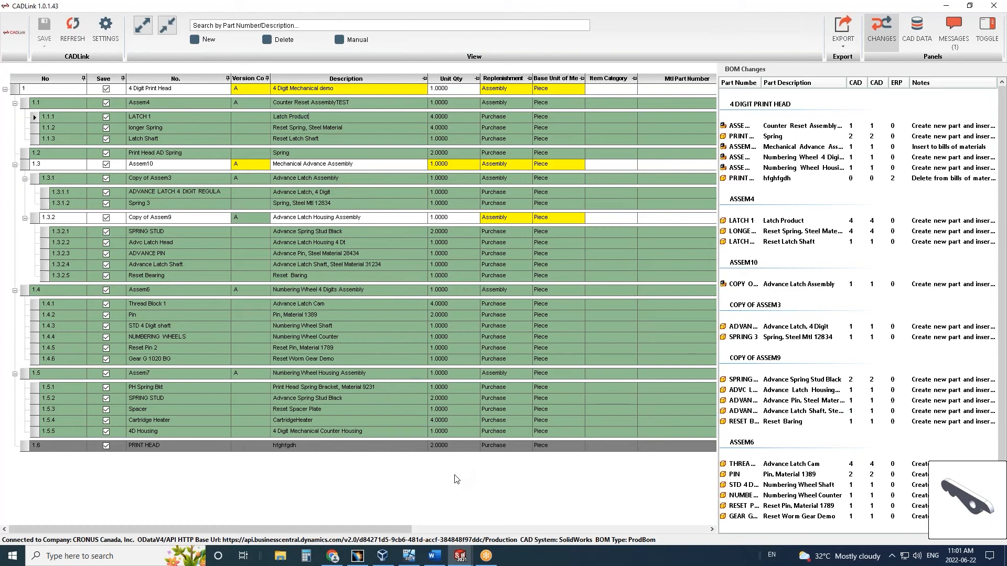
mouse_move(486, 441)
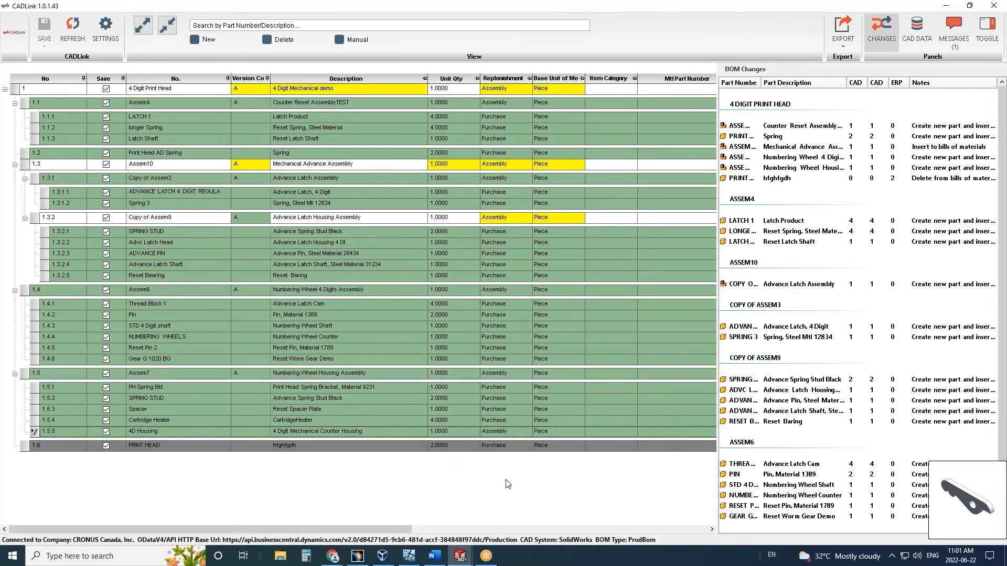
mouse_move(378, 435)
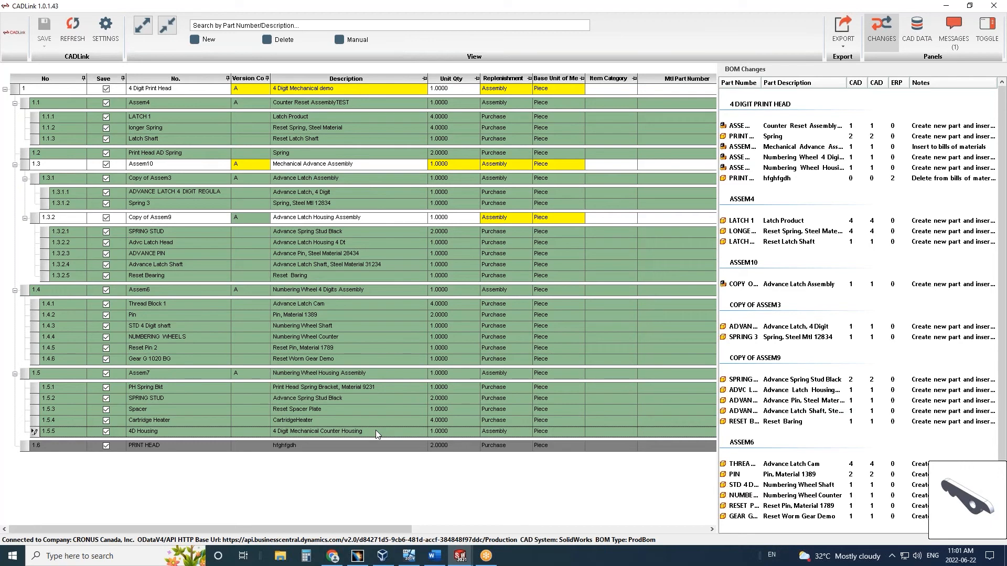
scroll("right", 3)
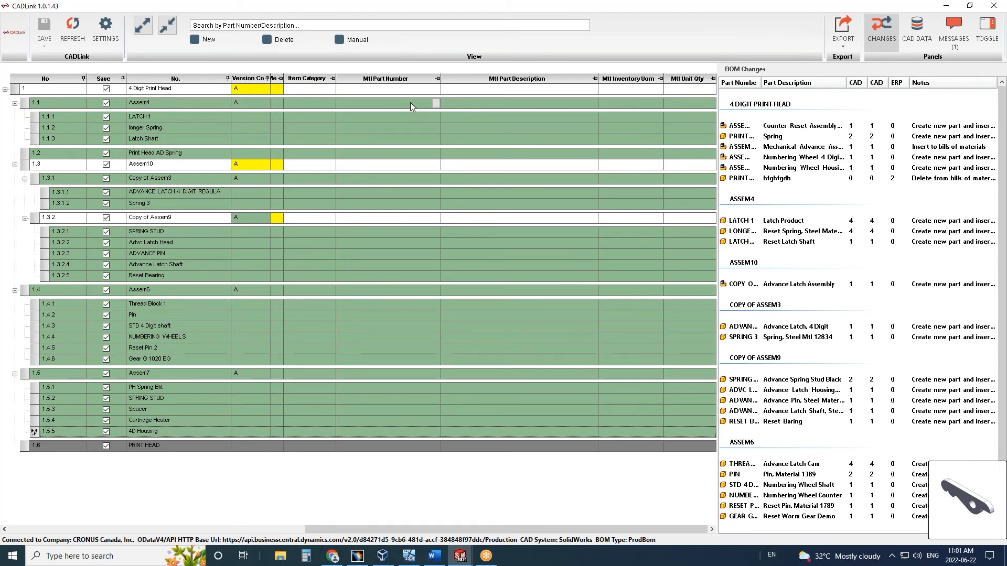
mouse_move(670, 240)
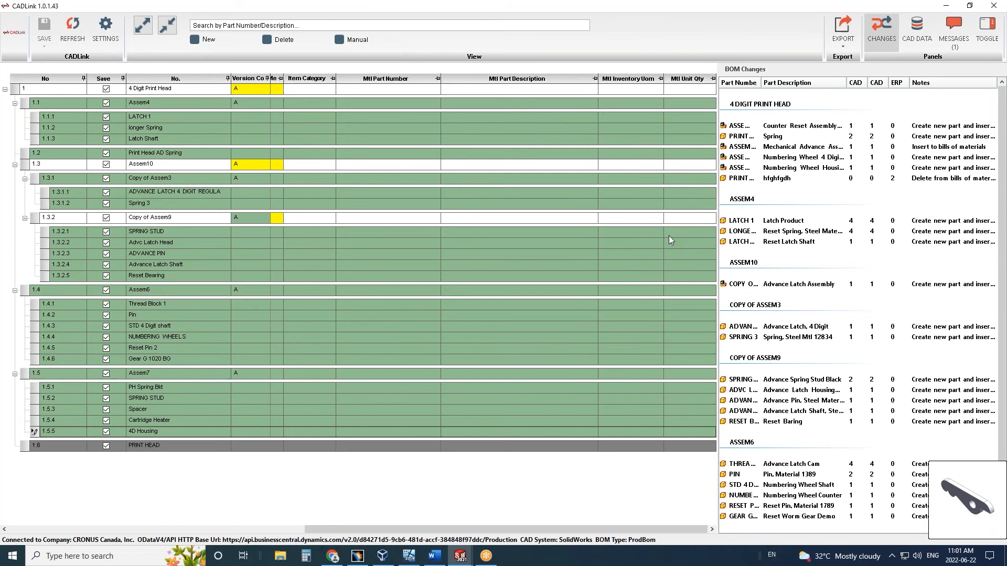
mouse_move(887, 64)
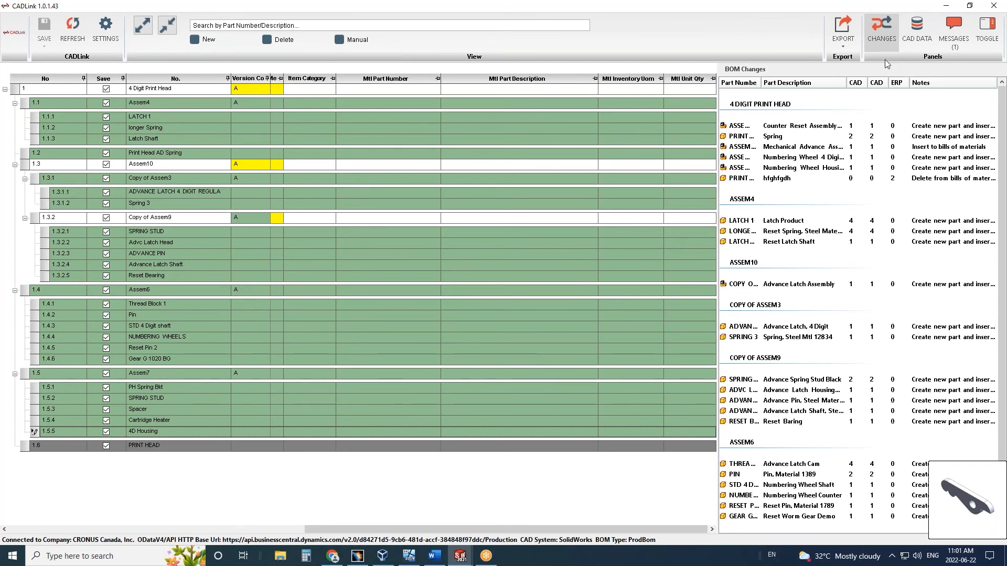
mouse_move(846, 184)
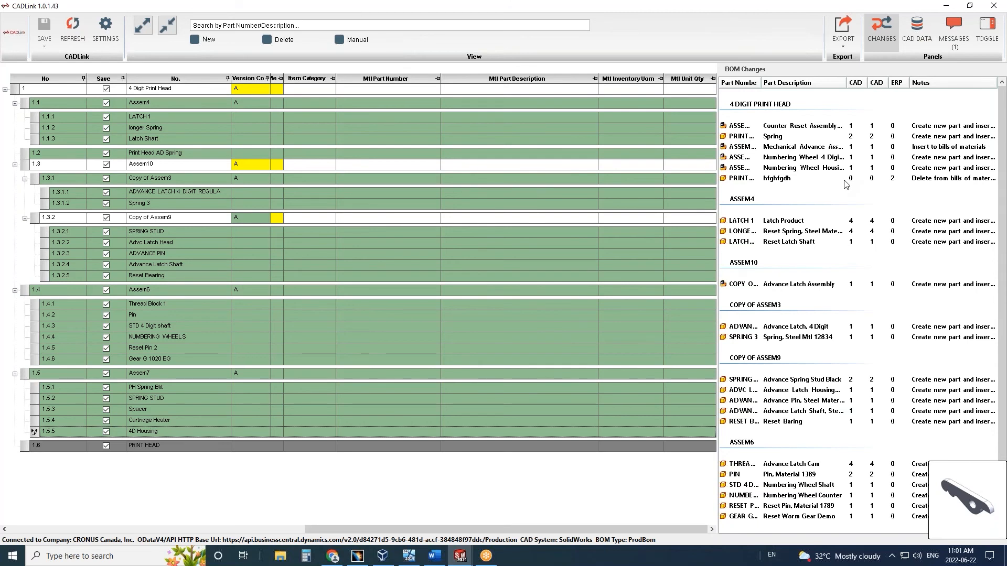
mouse_move(838, 189)
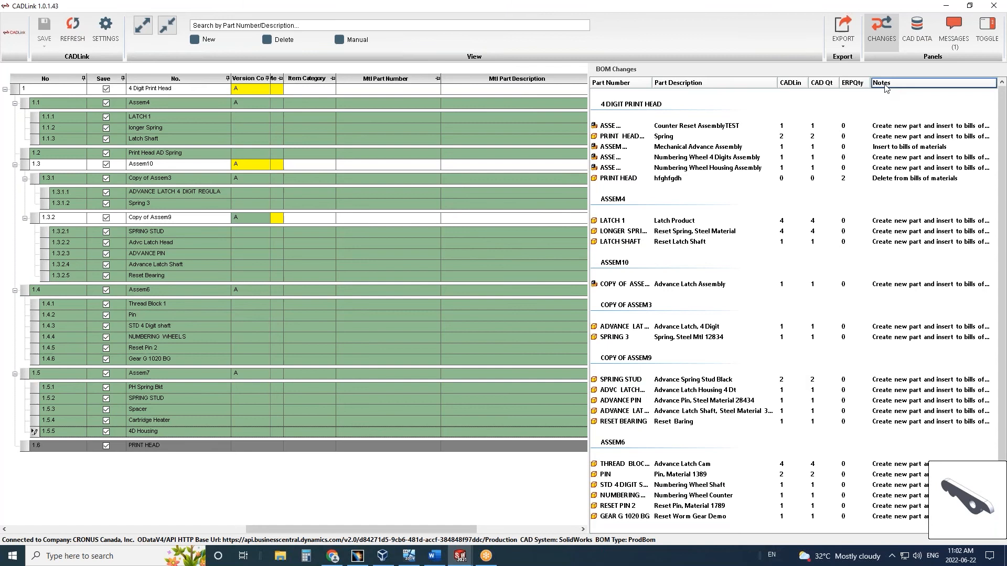
Step: Show the CAD Properties panel for the 4 Digit Mechanical Counter Housing
left_click(916, 31)
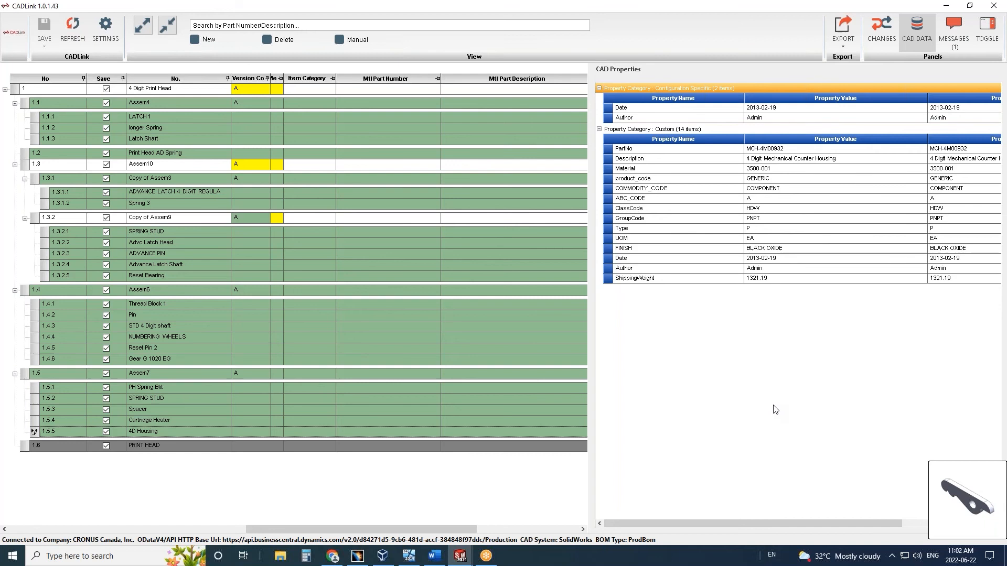
mouse_move(986, 411)
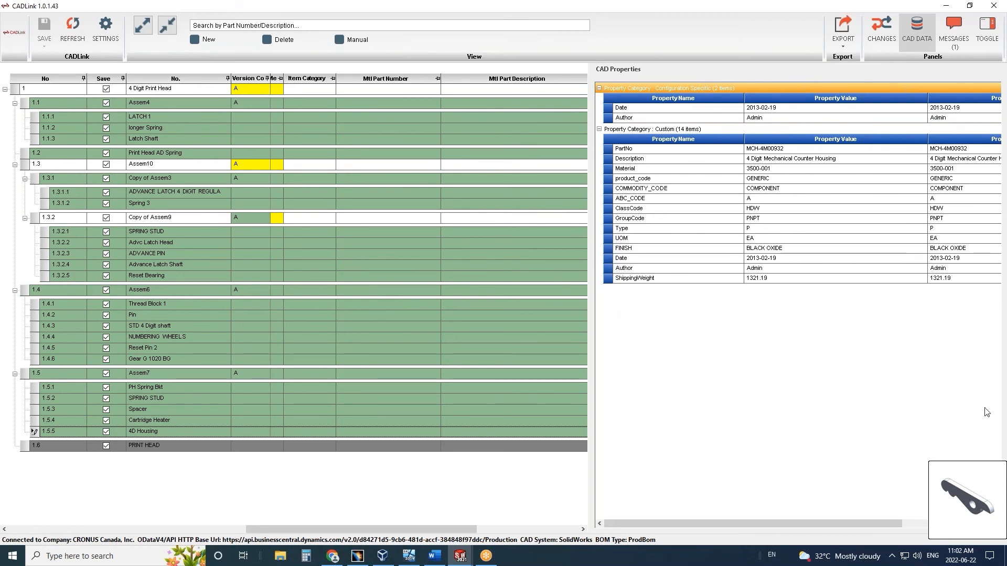
Step: Show the Messages panel and select the Advance Latch item-number-over-20-characters error
left_click(953, 30)
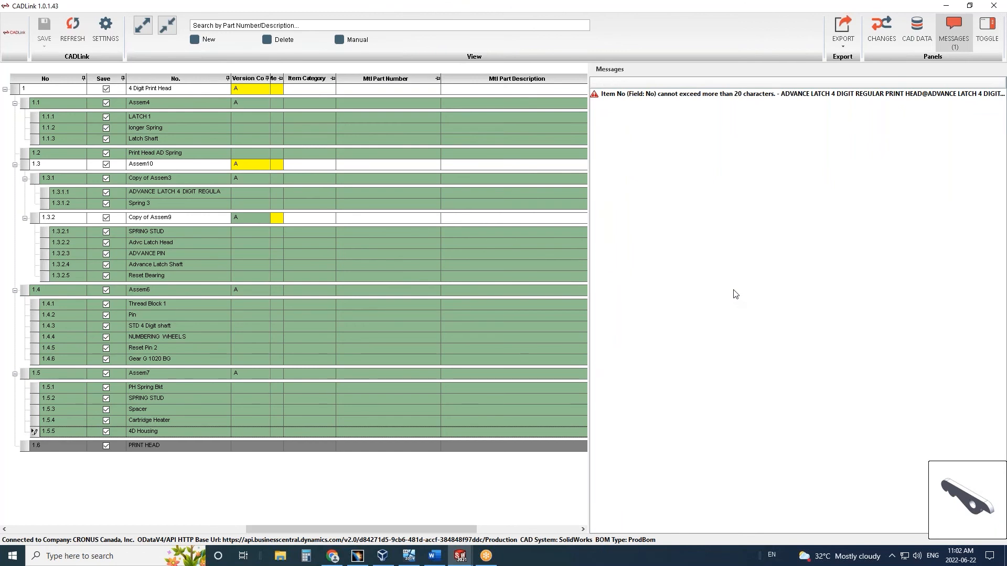
mouse_move(739, 178)
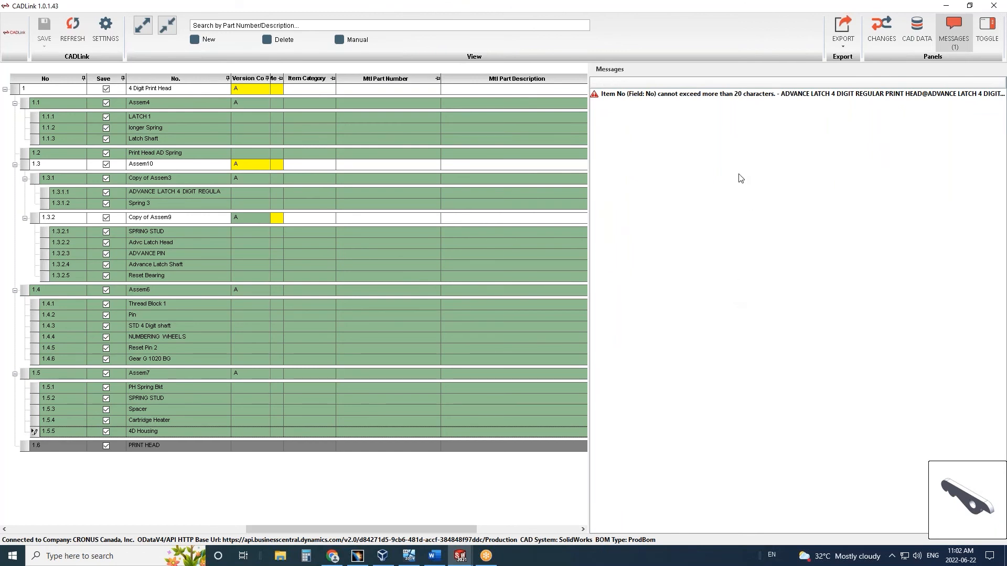
mouse_move(678, 98)
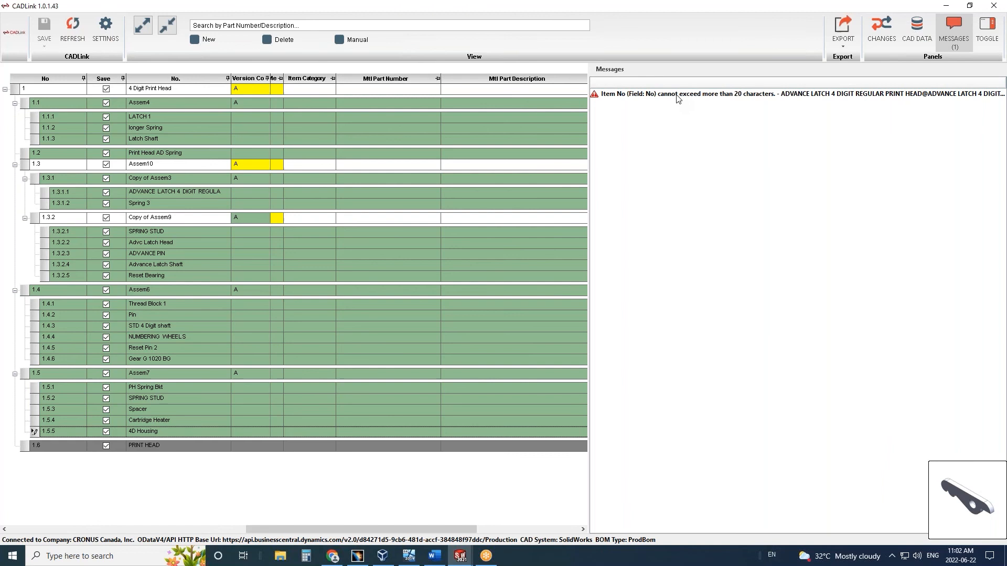
mouse_move(674, 93)
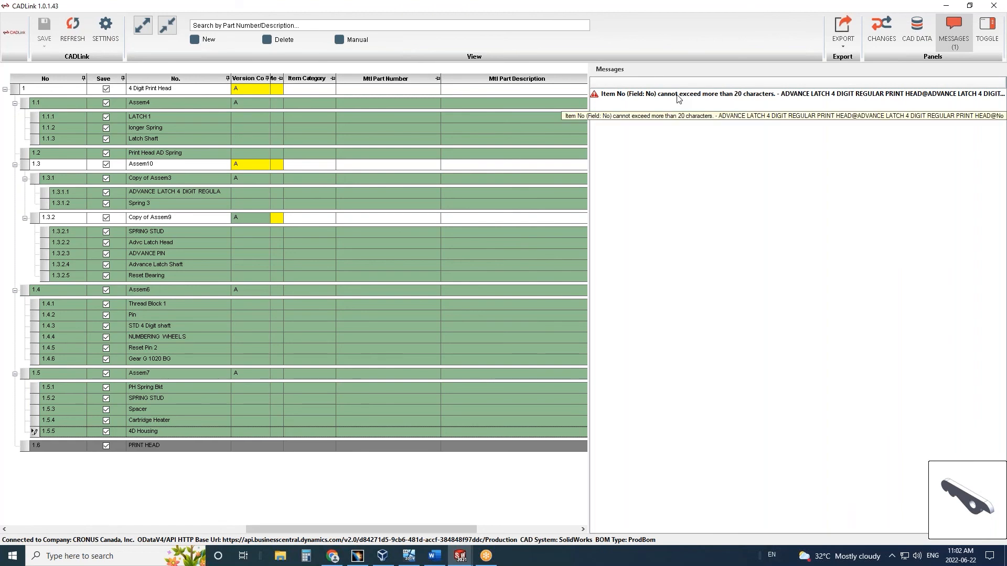
left_click(706, 94)
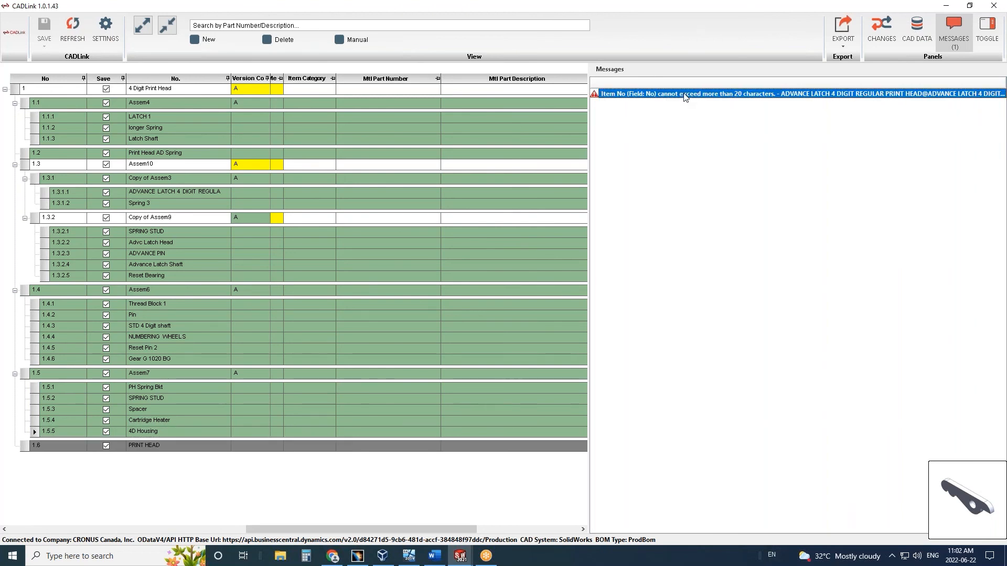
left_click(173, 191)
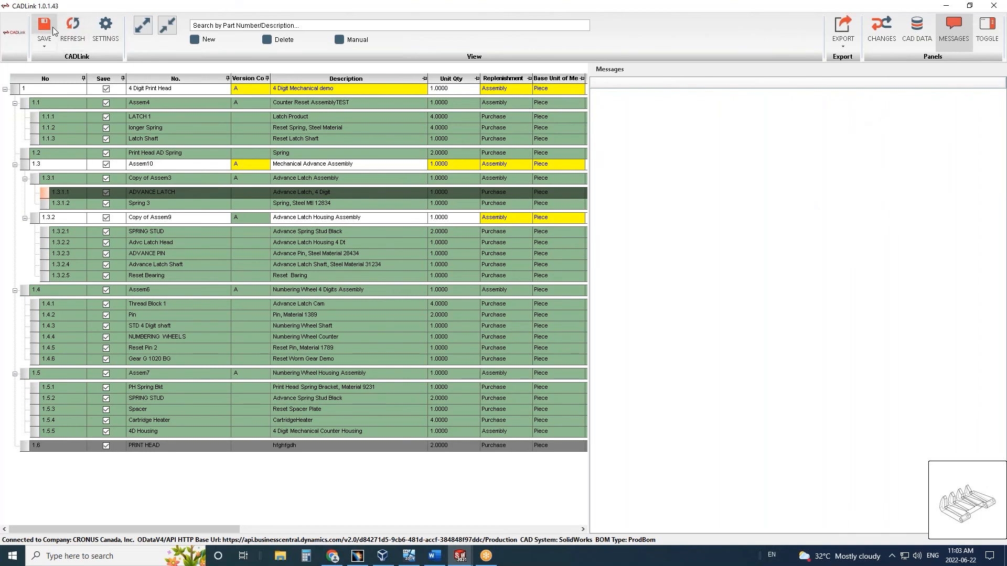
mouse_move(44, 30)
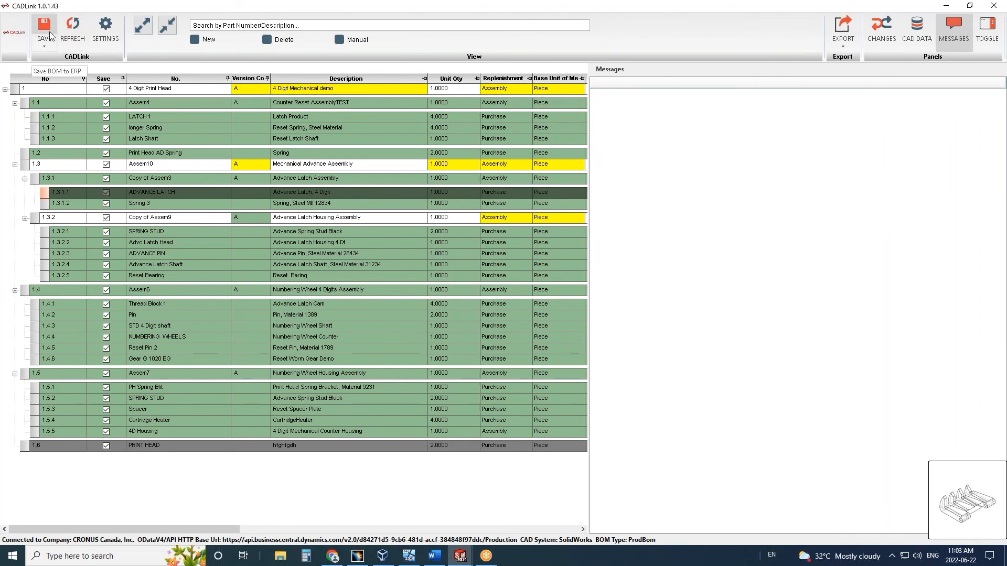